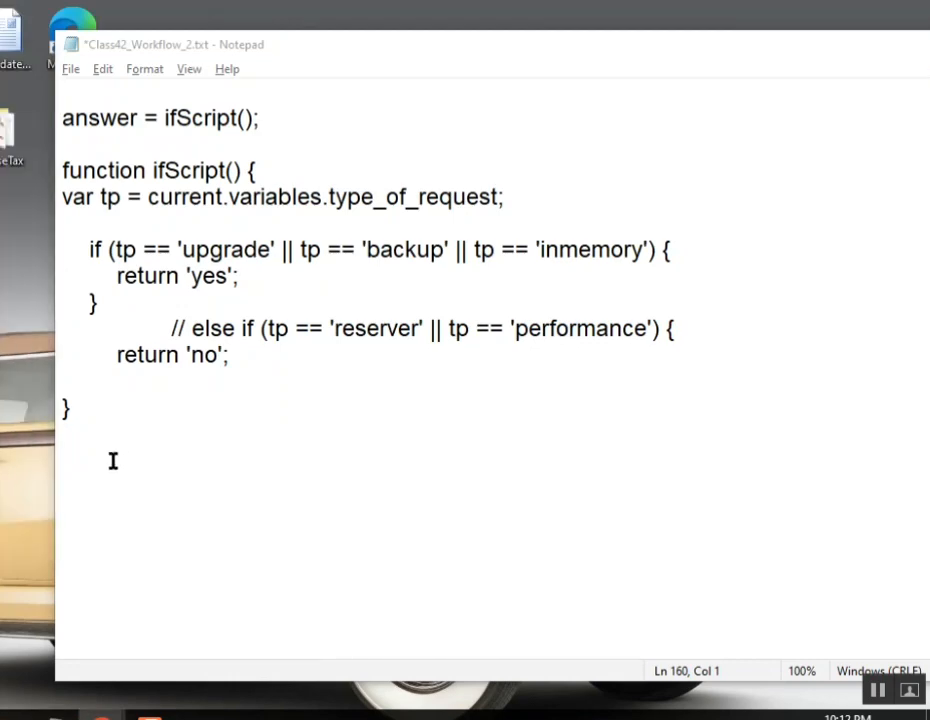
Type the heading 'Questions:' below the ifScript function and start a new line
{"action": "type", "text": "Q"}
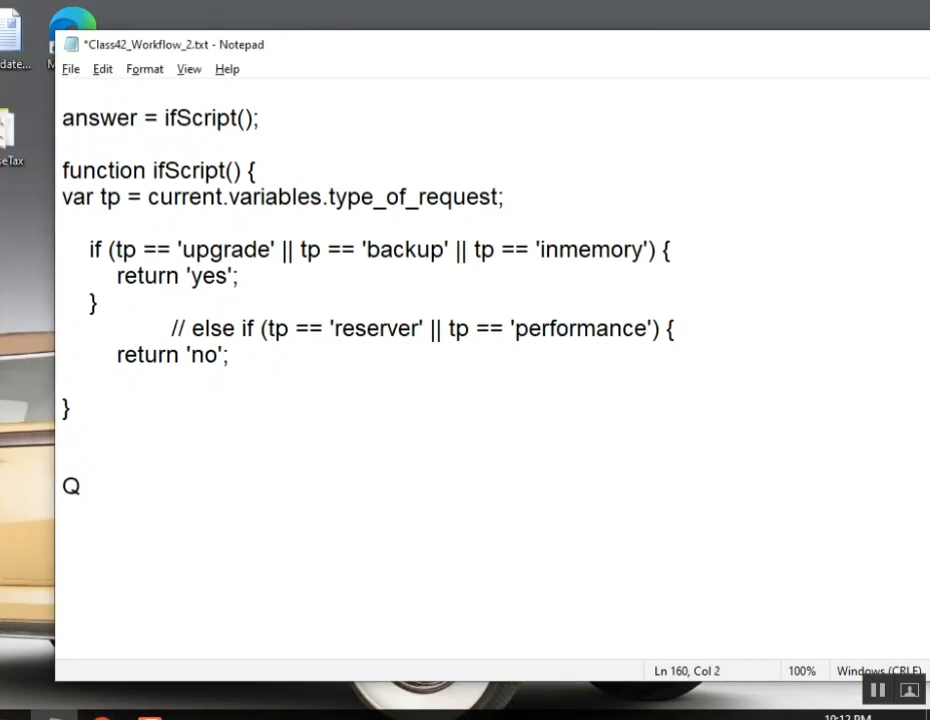
{"action": "type", "text": "uestions:"}
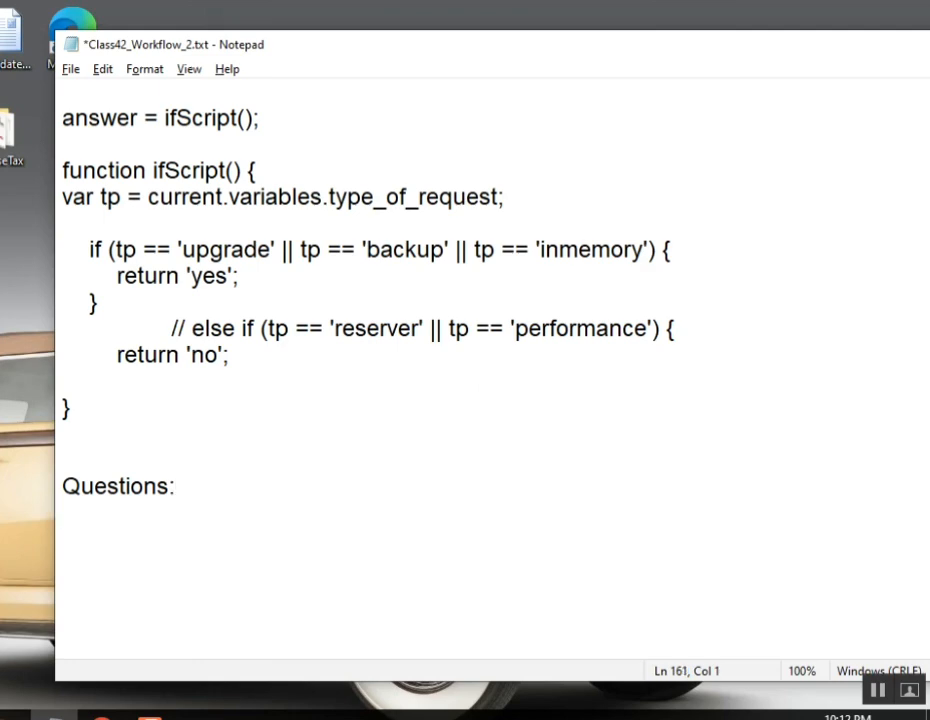
{"action": "key", "text": "enter"}
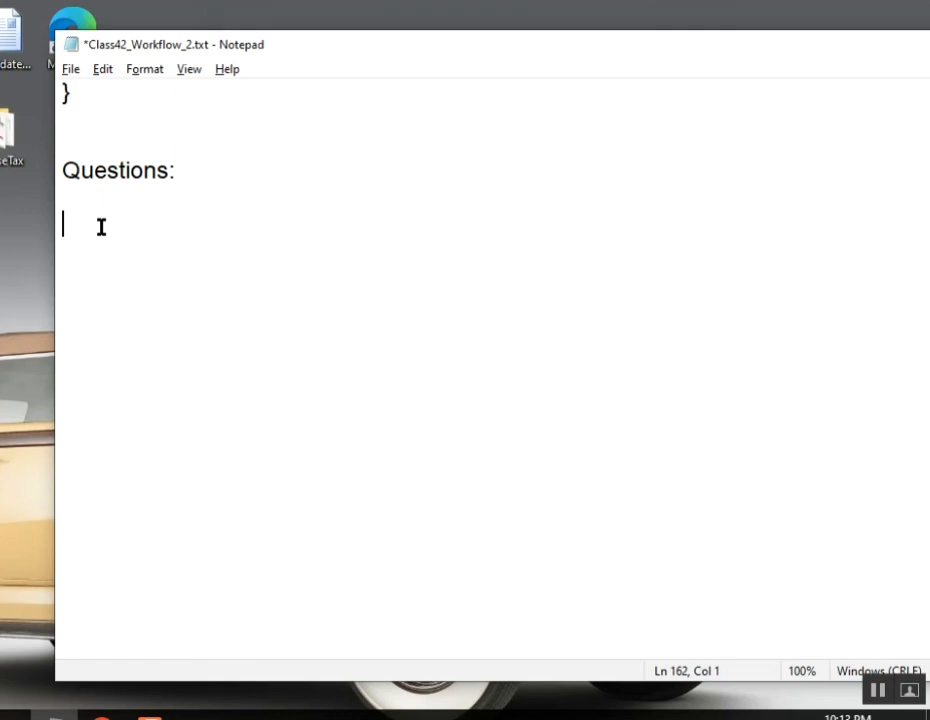
Type 'support :' on the line under the Questions: heading
{"action": "type", "text": "support"}
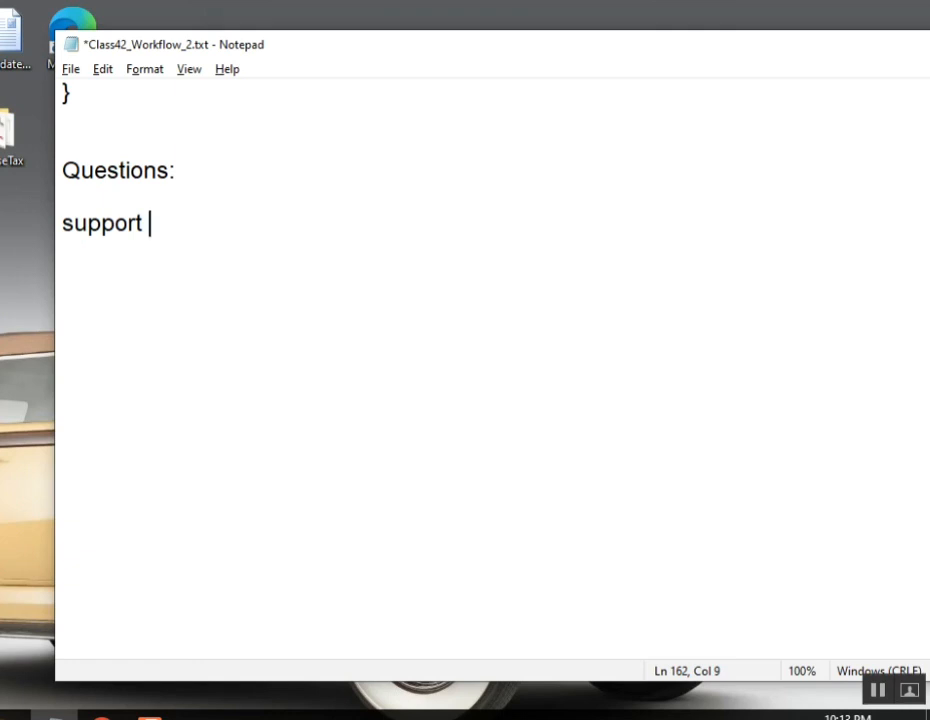
{"action": "type", "text": ":"}
{"action": "type", "text": "J"}
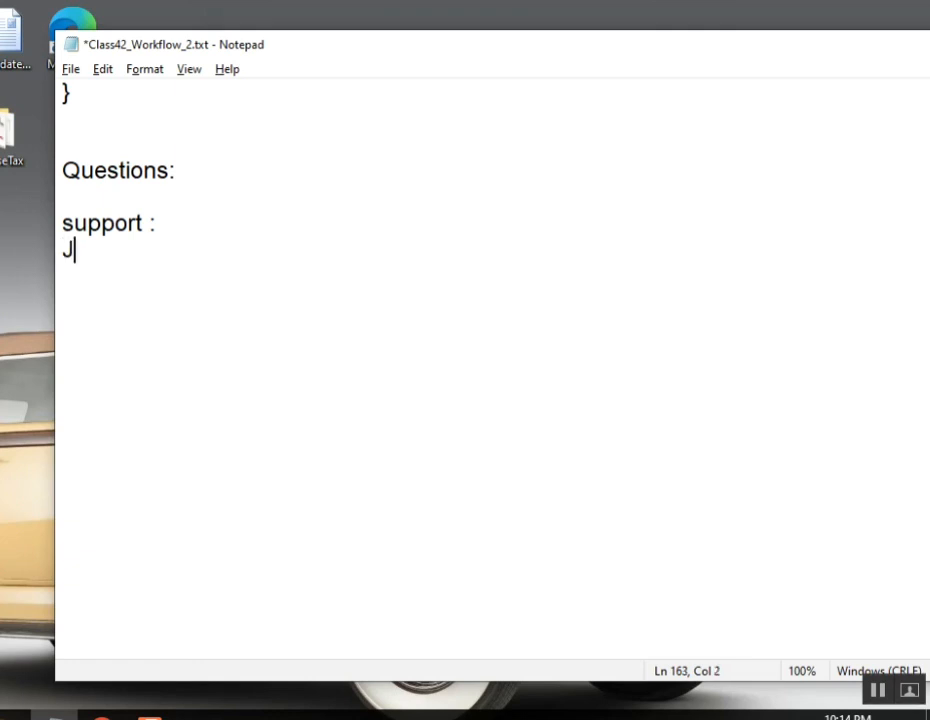
Finish typing 'JOB' beneath the 'support :' line and retype the colon
{"action": "type", "text": "OB"}
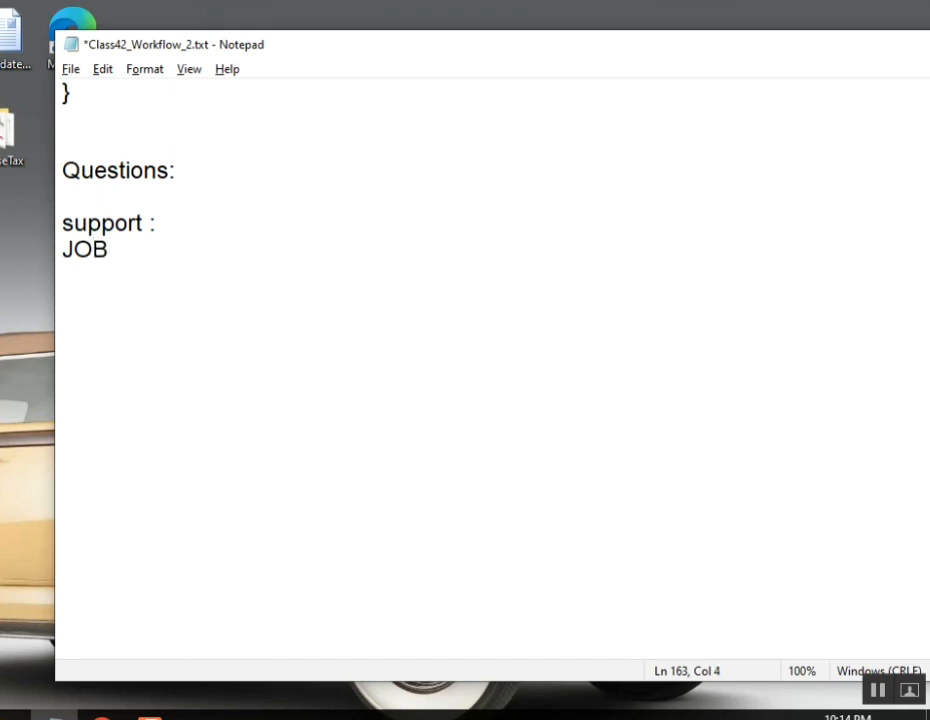
{"action": "double_click", "coordinate": [84, 249]}
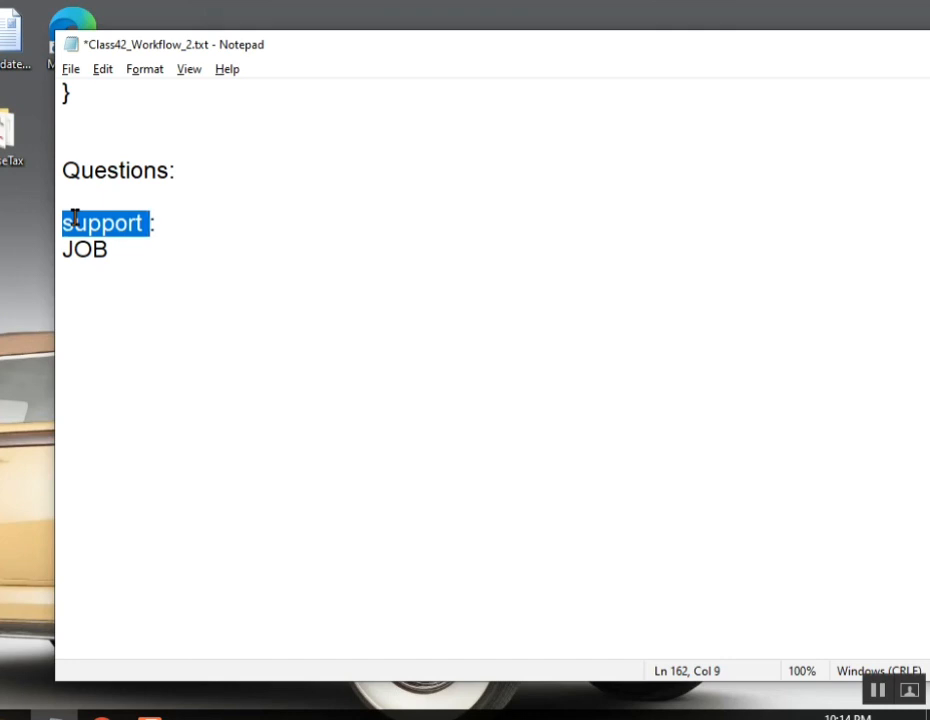
{"action": "left_click", "coordinate": [118, 250]}
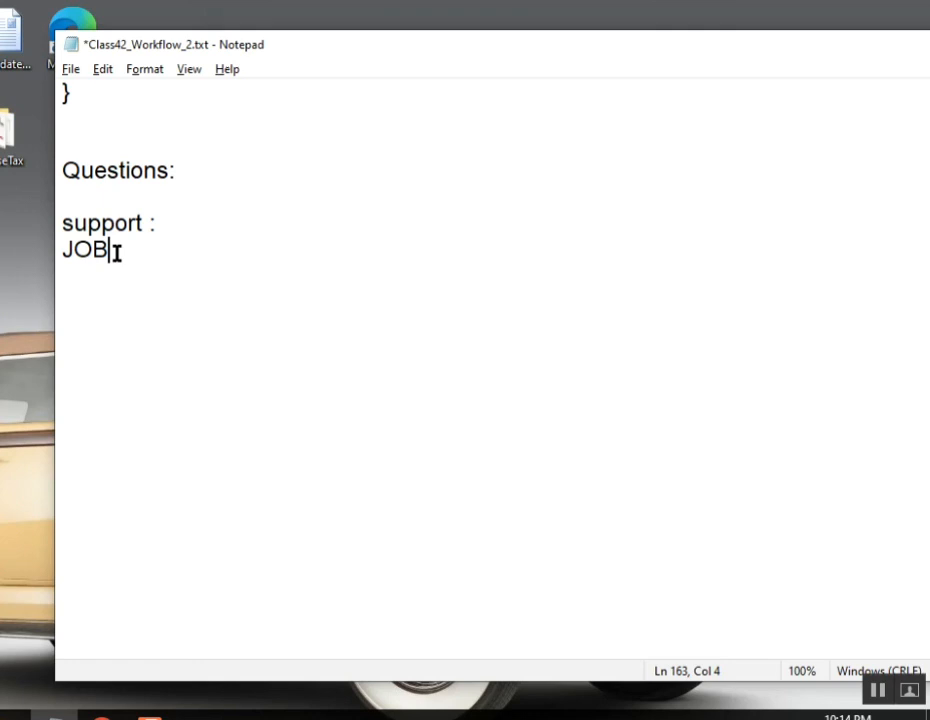
{"action": "double_click", "coordinate": [102, 223]}
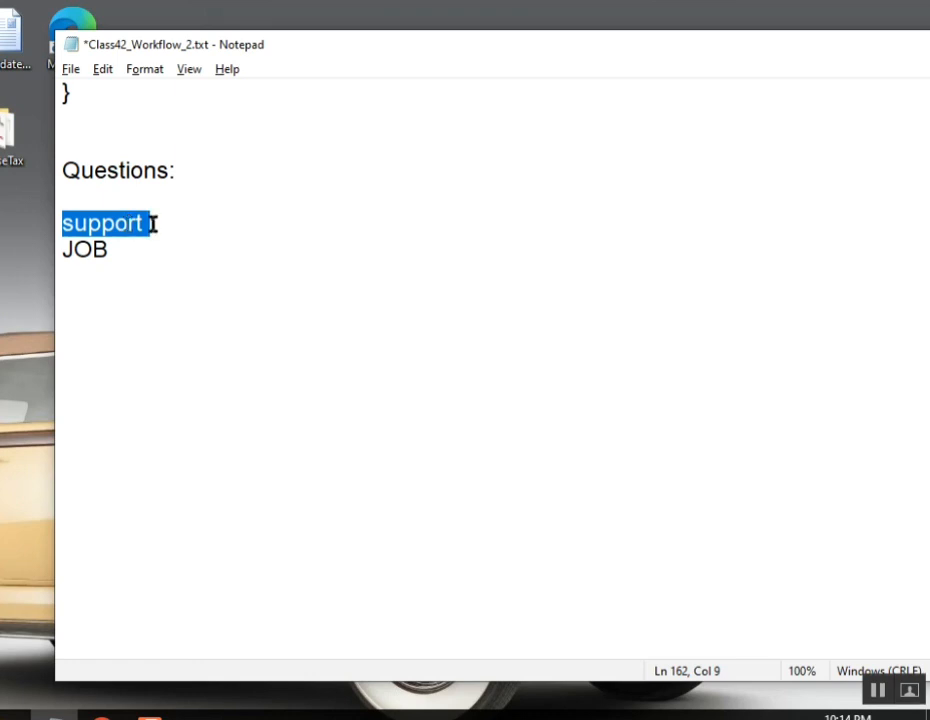
{"action": "type", "text": ":"}
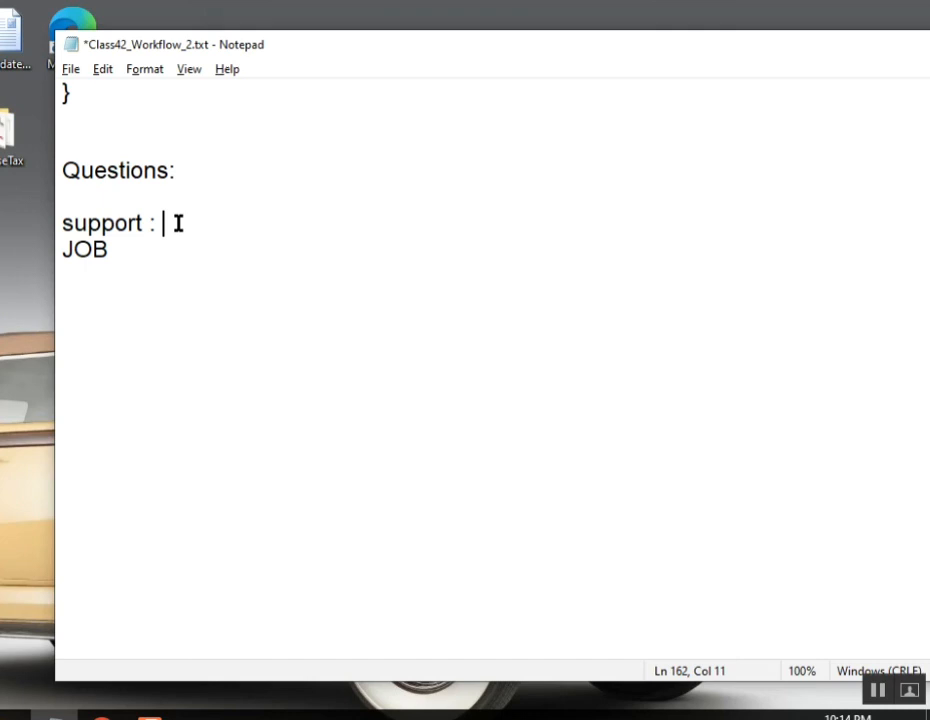
Repeatedly highlight the words 'support' and 'JOB' while explaining them
{"action": "double_click", "coordinate": [84, 249]}
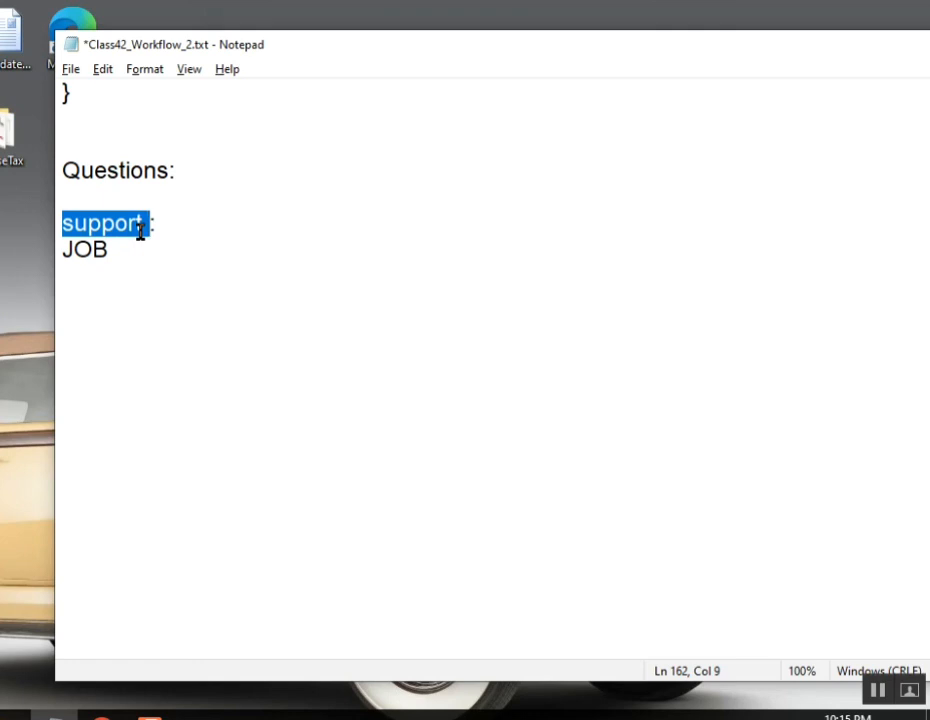
{"action": "mouse_move", "coordinate": [121, 305]}
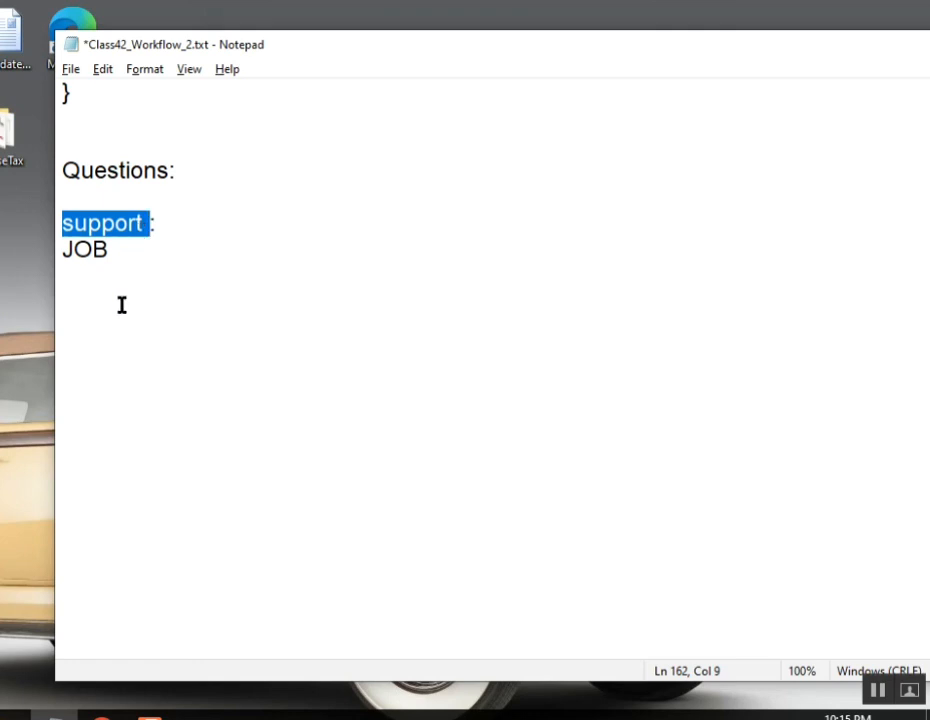
{"action": "double_click", "coordinate": [85, 249]}
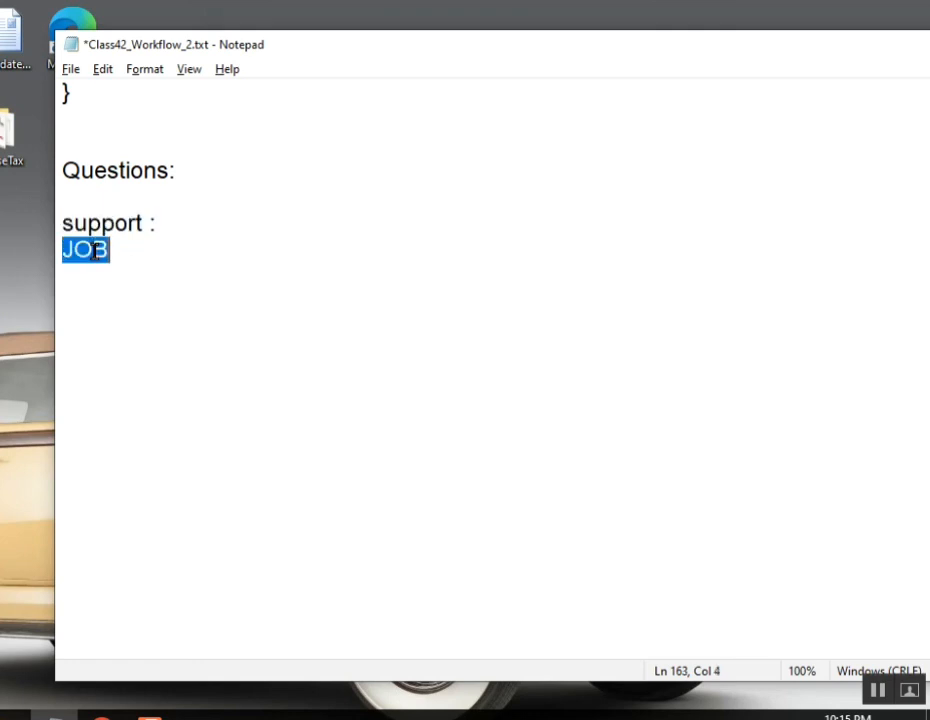
{"action": "left_click", "coordinate": [169, 256]}
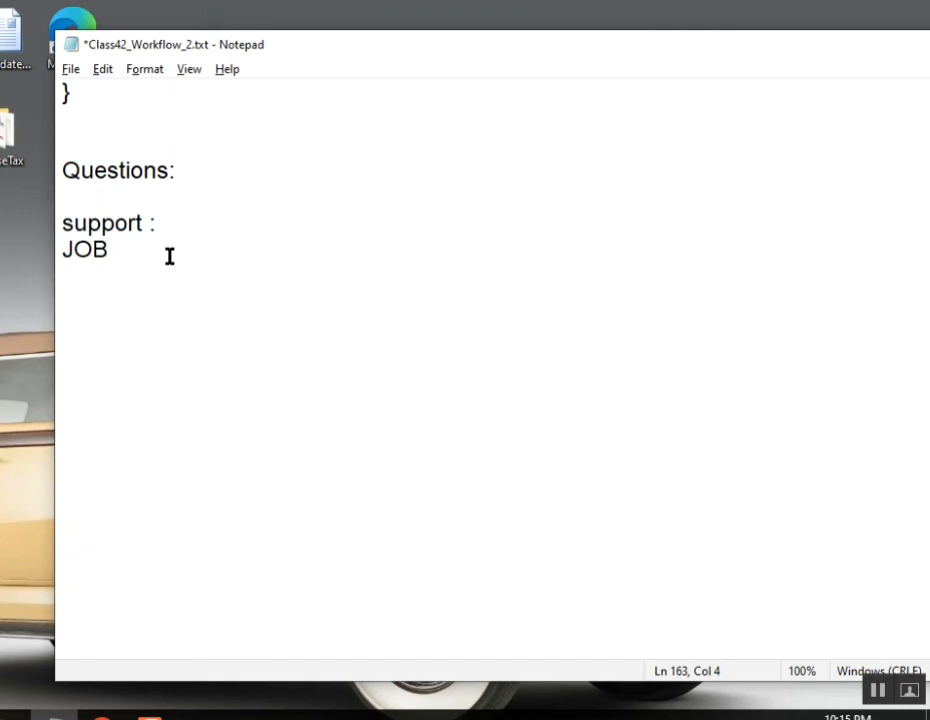
{"action": "double_click", "coordinate": [100, 222]}
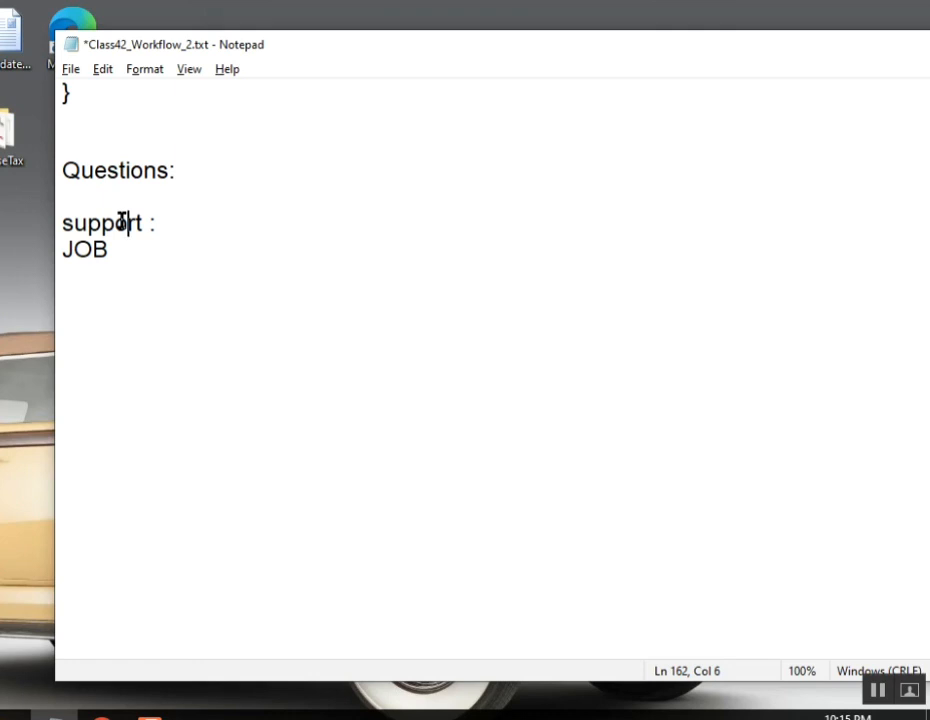
{"action": "double_click", "coordinate": [103, 223]}
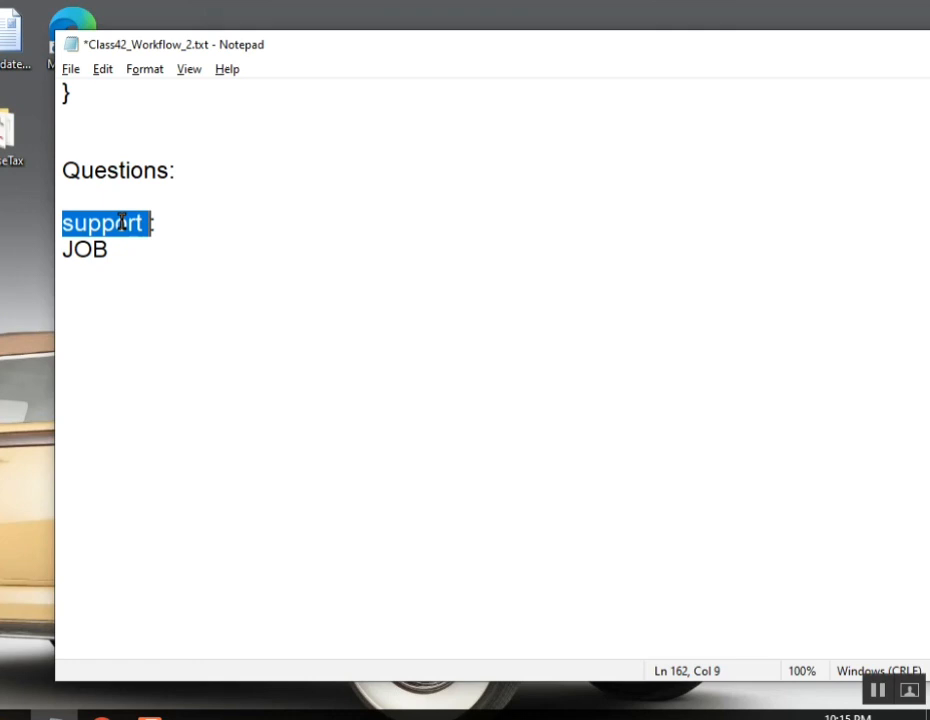
{"action": "double_click", "coordinate": [84, 249]}
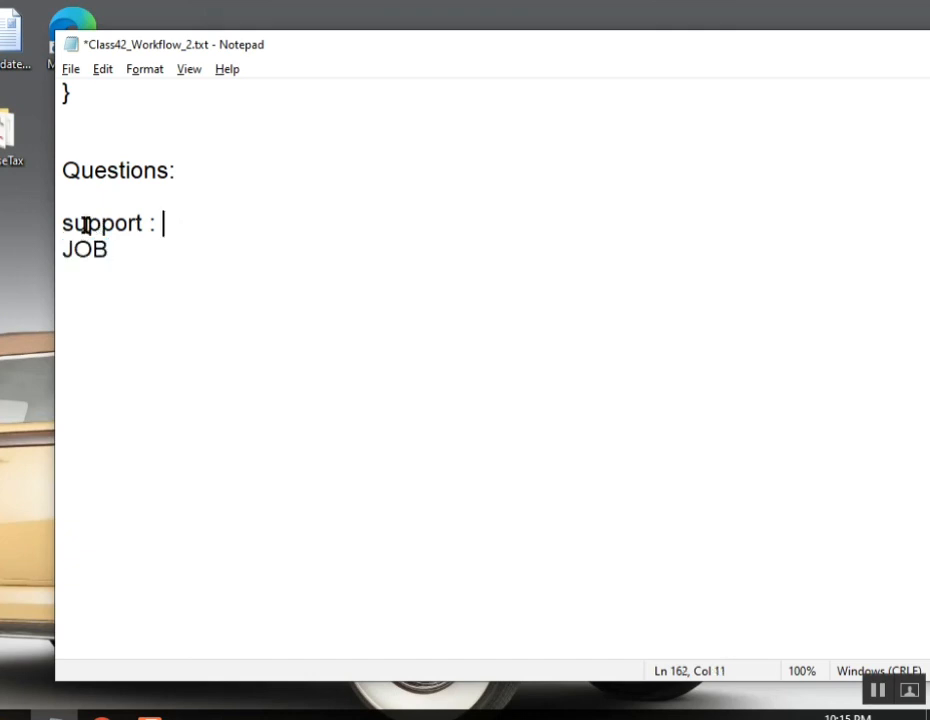
{"action": "left_click_drag", "start_coordinate": [162, 223], "coordinate": [62, 223]}
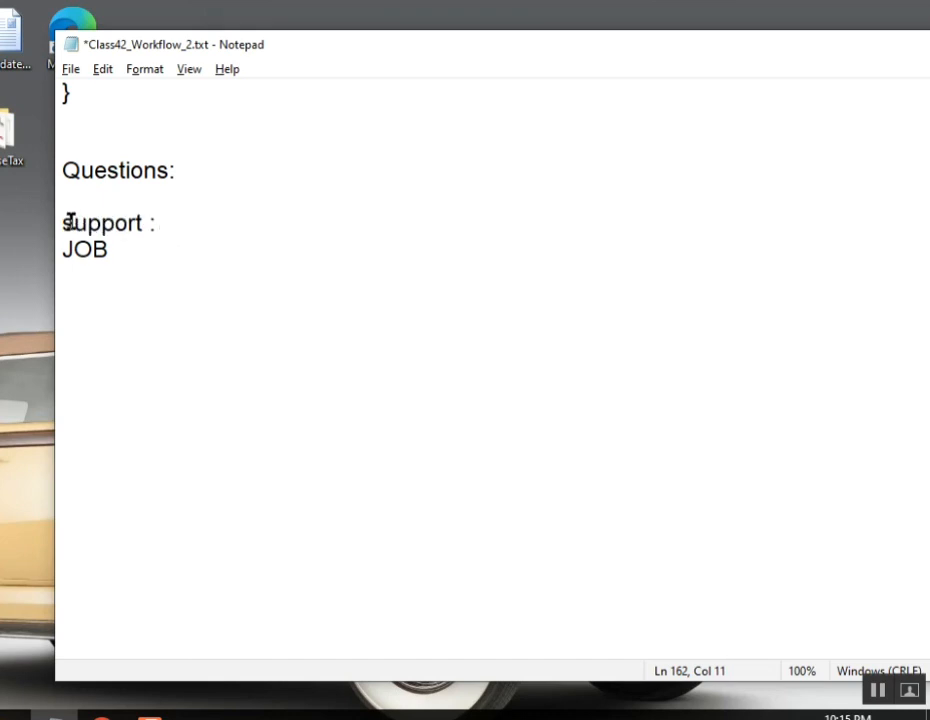
{"action": "double_click", "coordinate": [103, 223]}
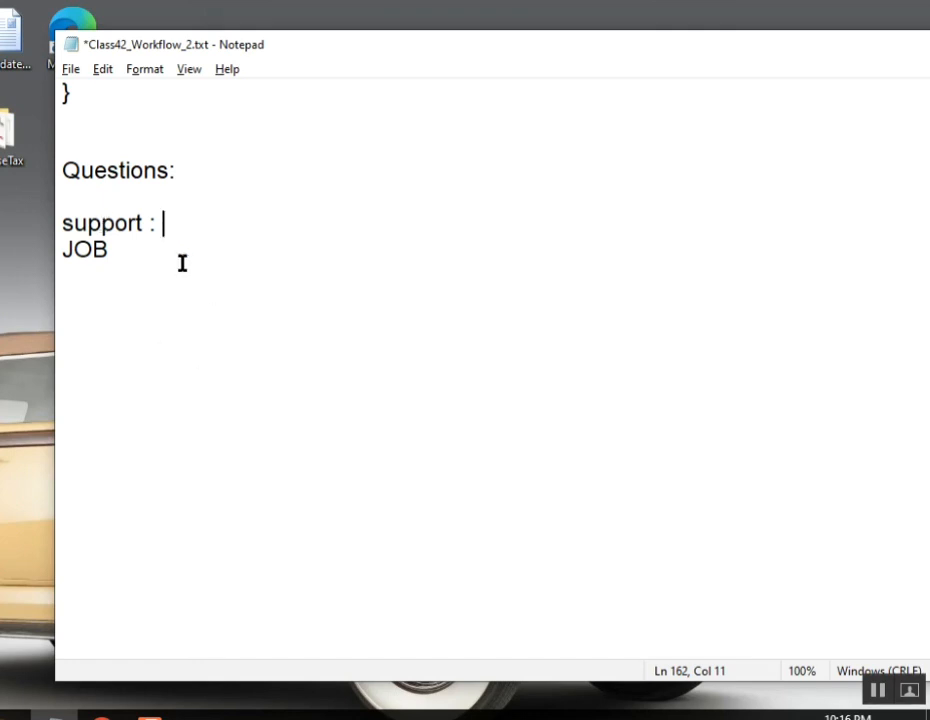
{"action": "left_click", "coordinate": [88, 222]}
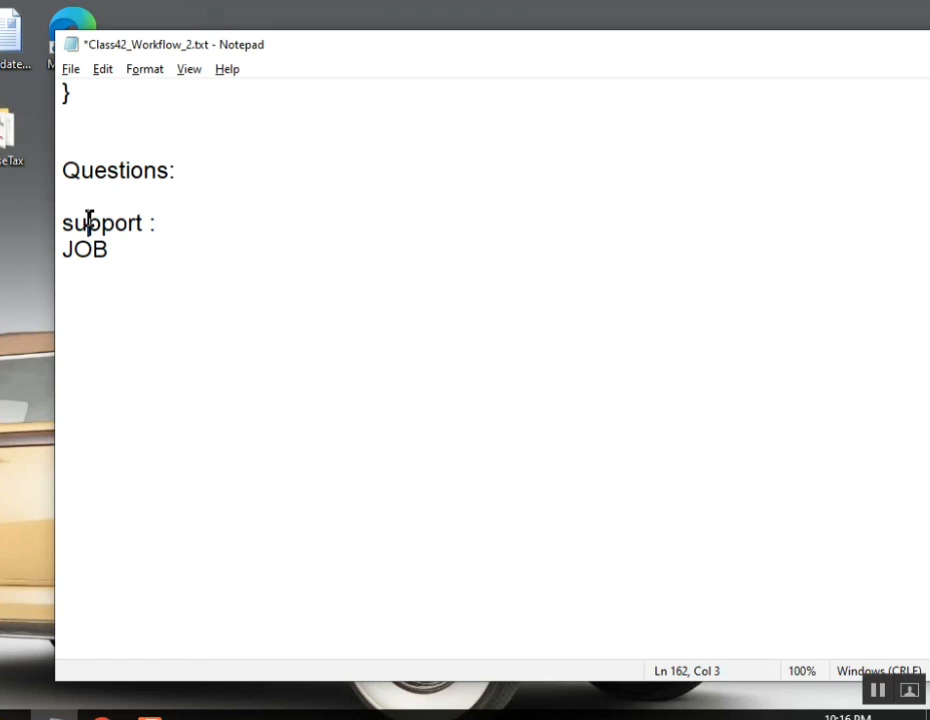
{"action": "double_click", "coordinate": [102, 222]}
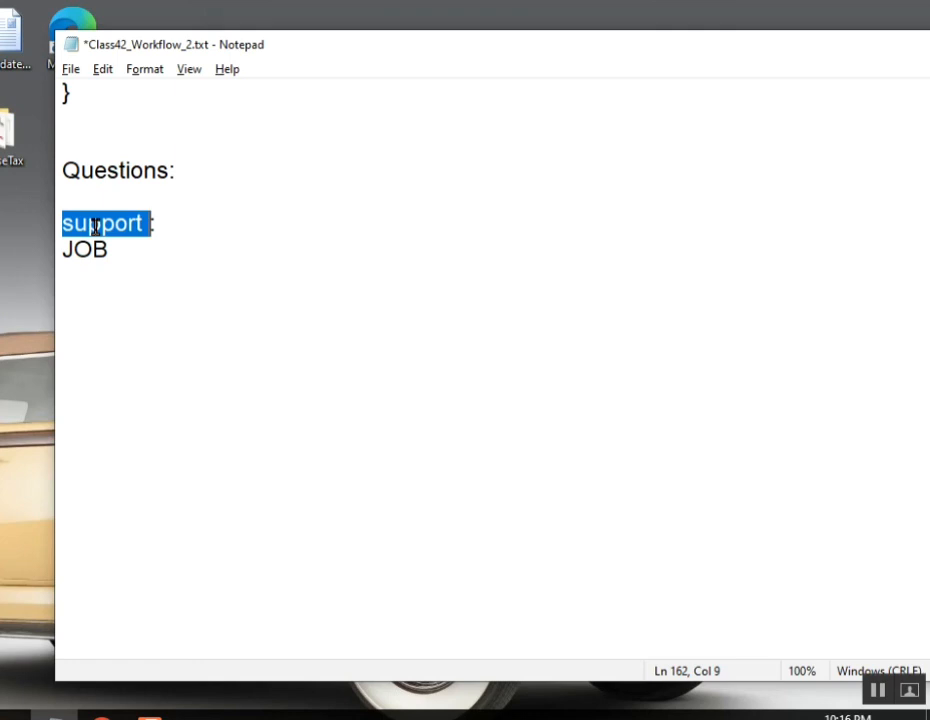
{"action": "left_click", "coordinate": [143, 223]}
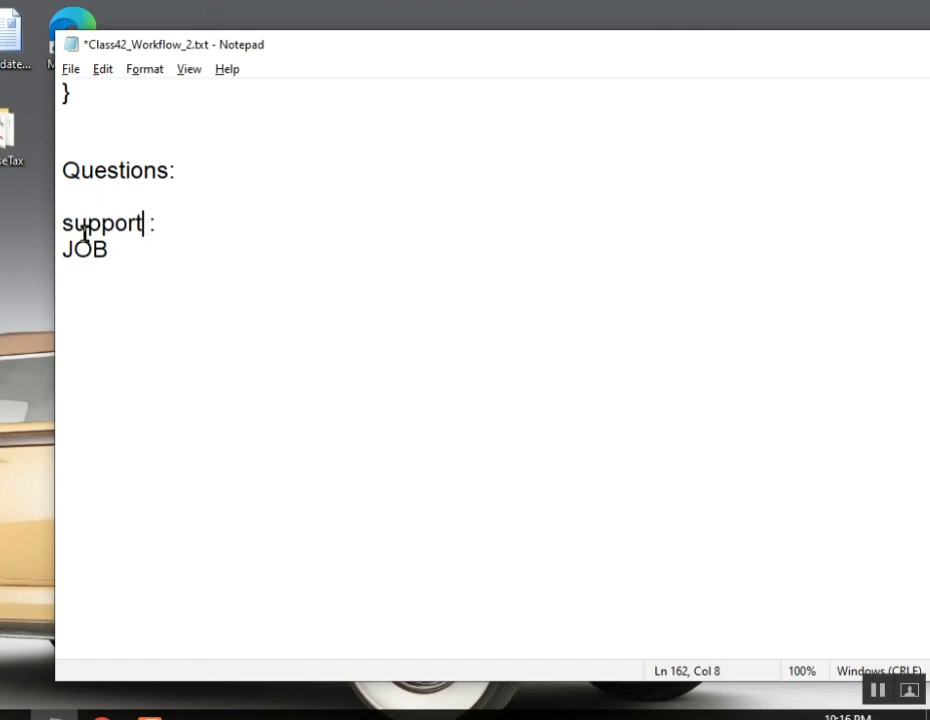
{"action": "double_click", "coordinate": [103, 222]}
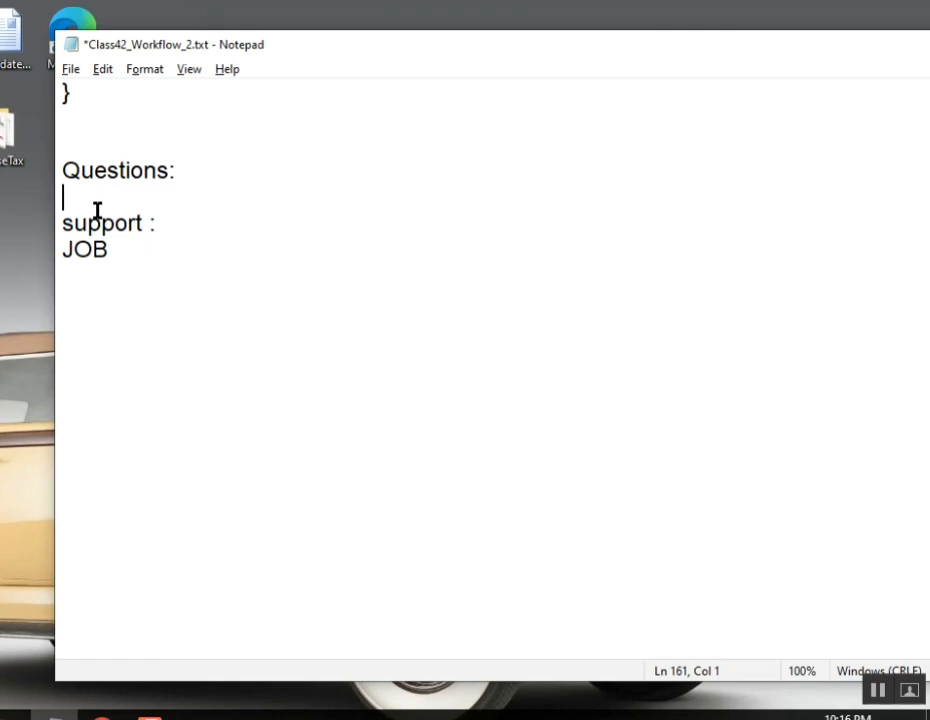
{"action": "double_click", "coordinate": [84, 249]}
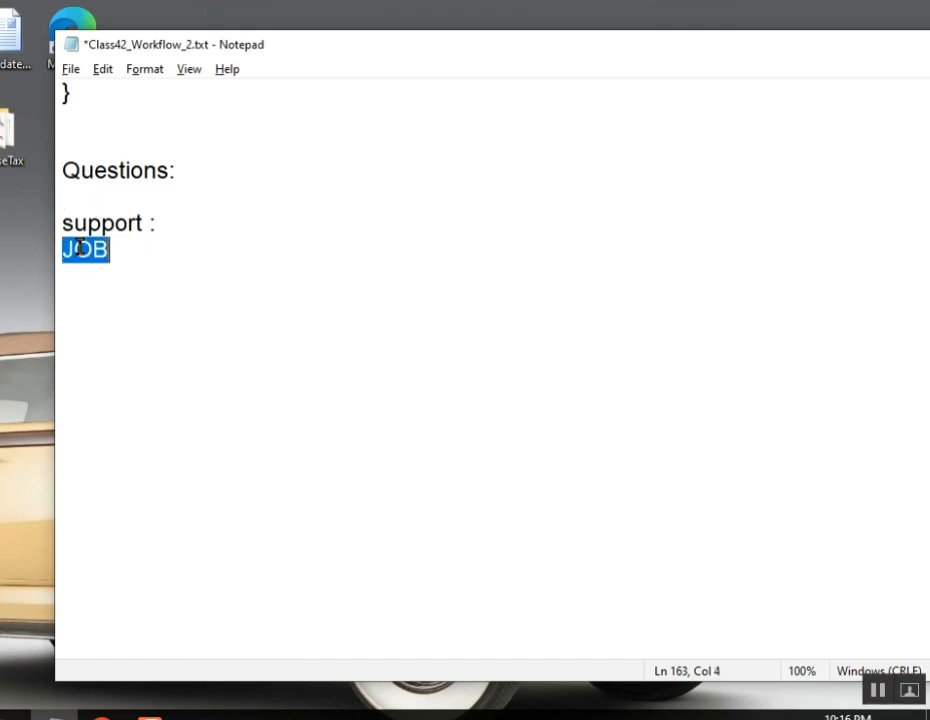